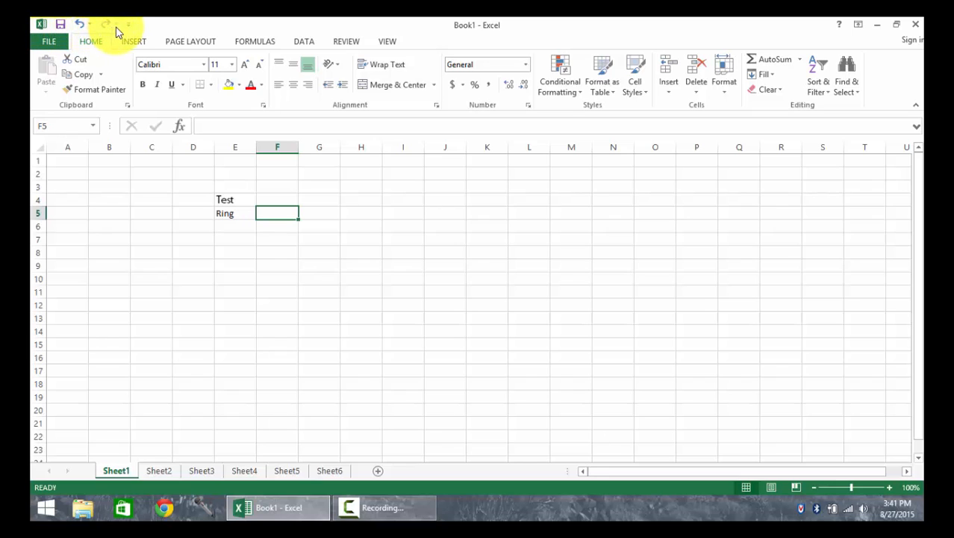
mouse_move(60, 24)
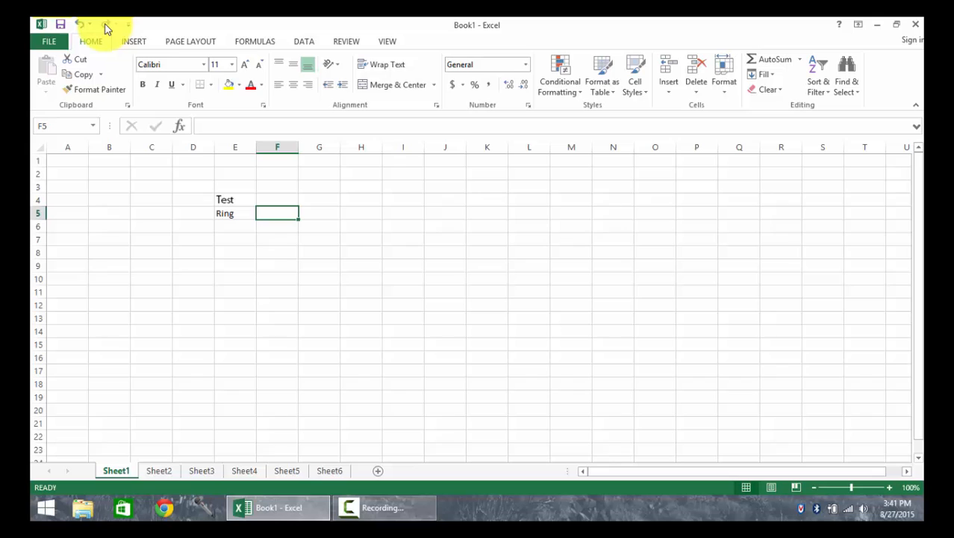
mouse_move(126, 32)
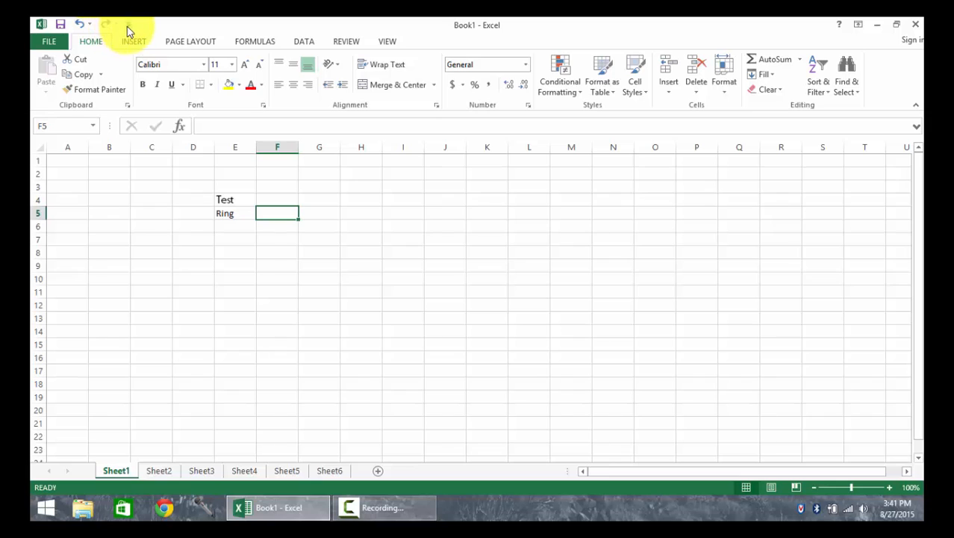
mouse_move(107, 25)
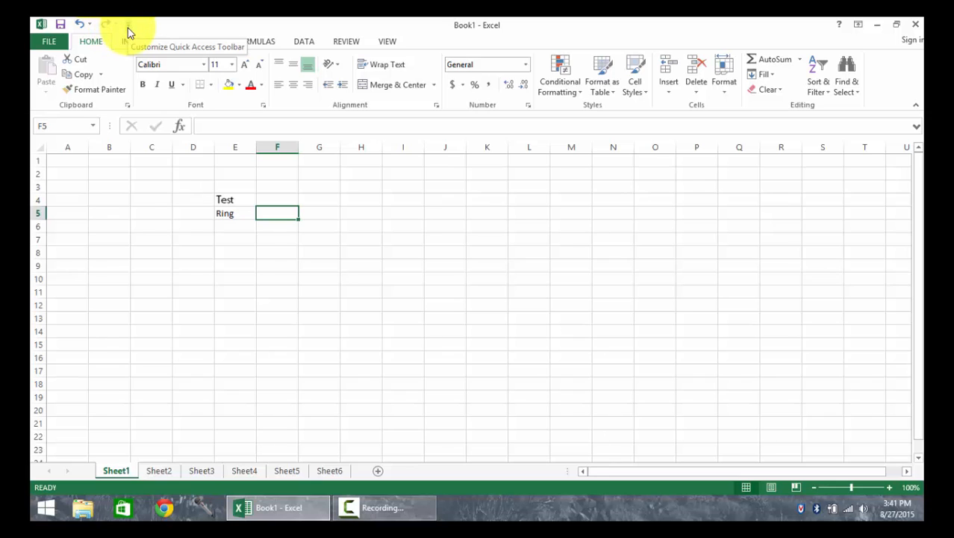
Step: Open the Customize Quick Access Toolbar list to pin Quick Print
click(129, 24)
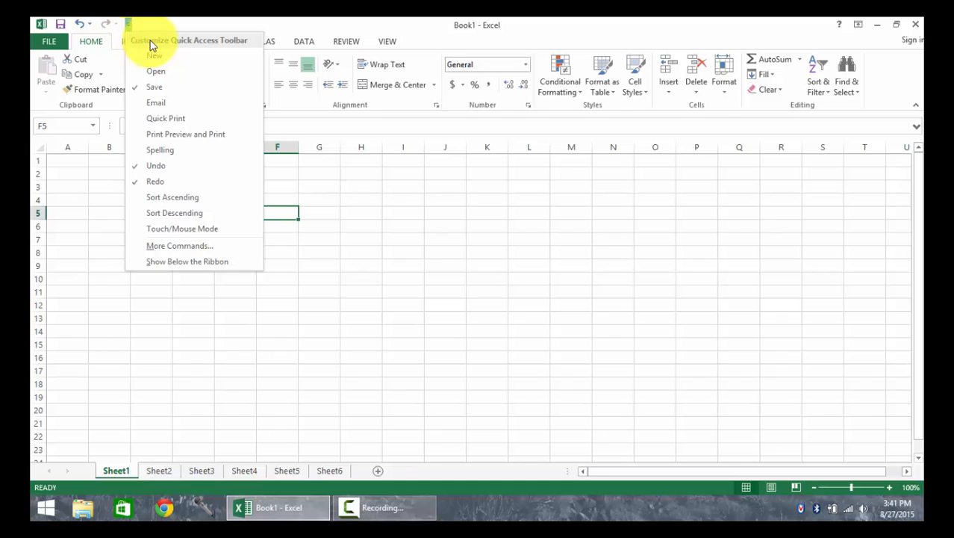
mouse_move(159, 150)
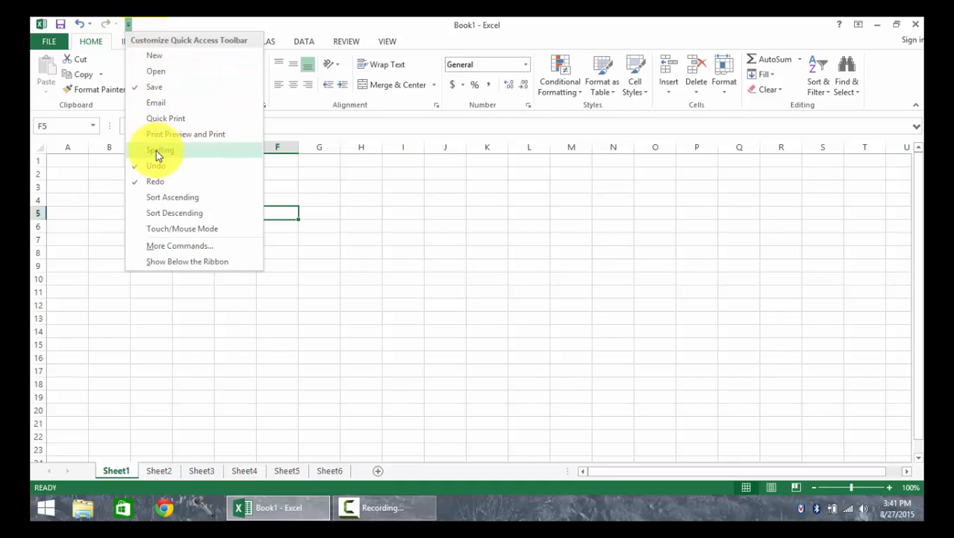
mouse_move(160, 118)
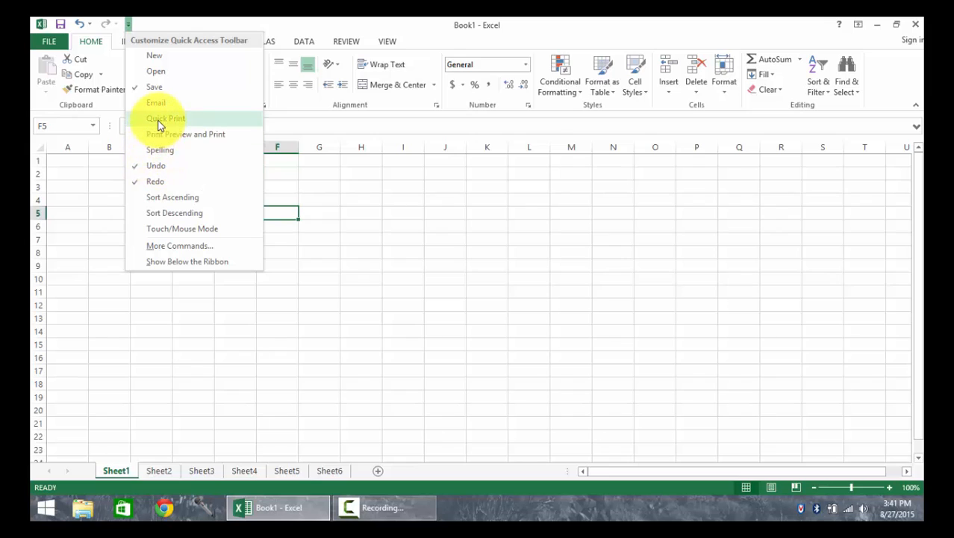
mouse_move(166, 118)
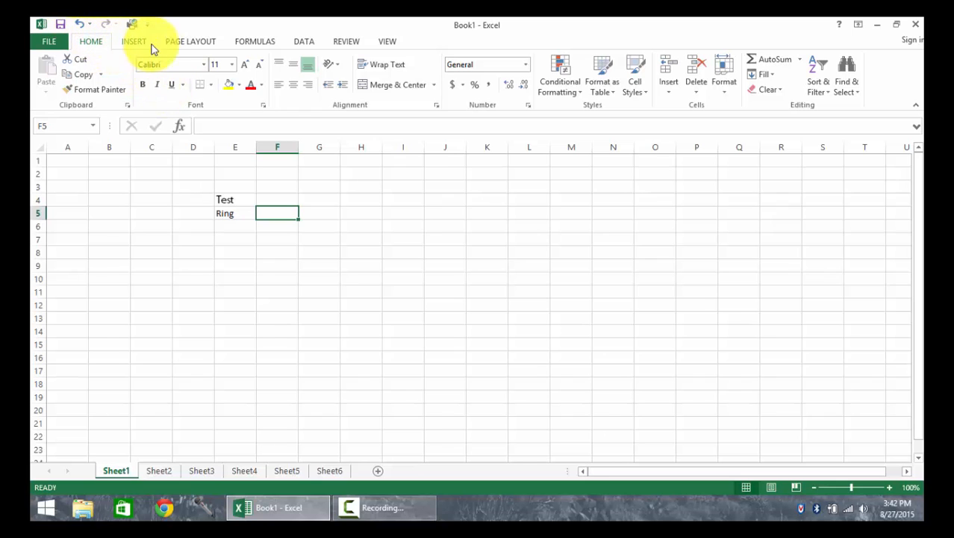
Step: On the Page Layout tab, bring up the Bring Forward command's add-to-toolbar menu
click(191, 41)
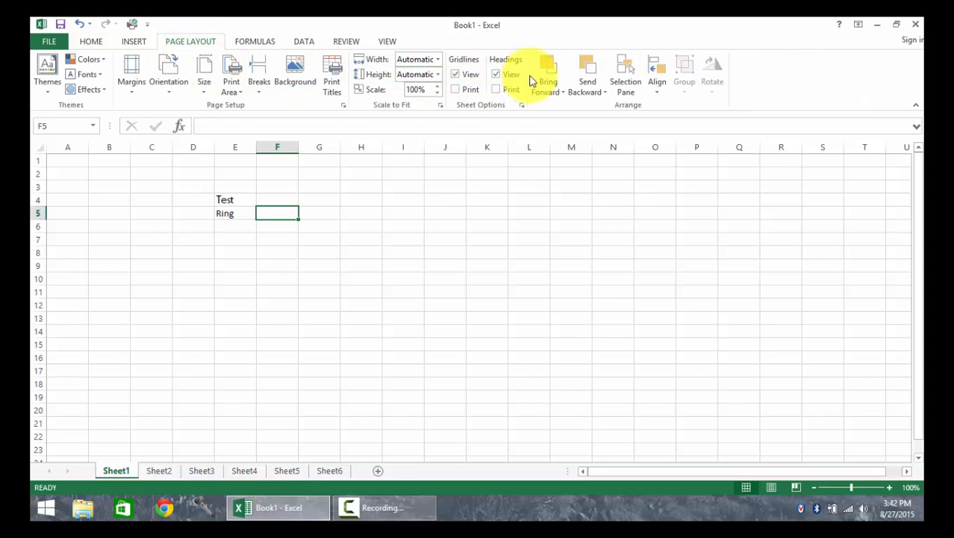
mouse_move(547, 71)
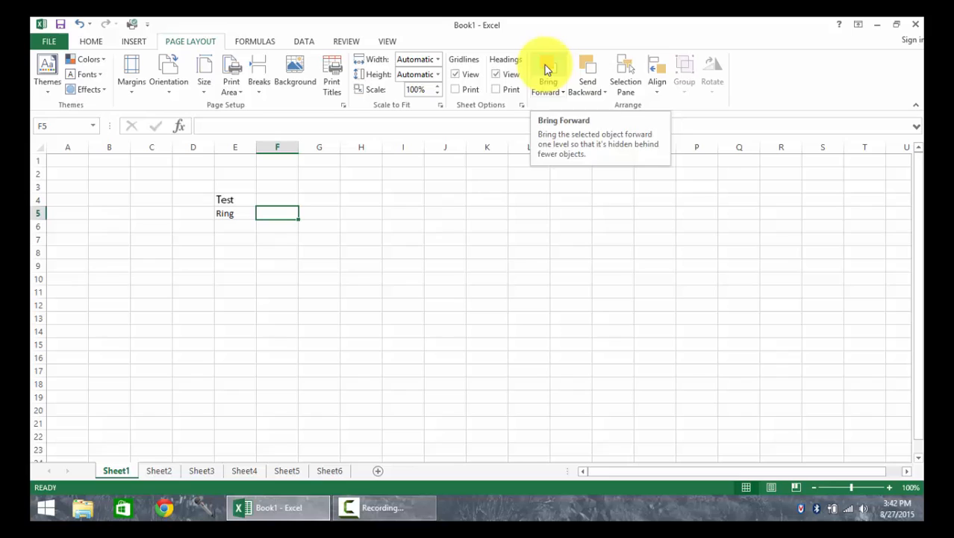
right_click(549, 71)
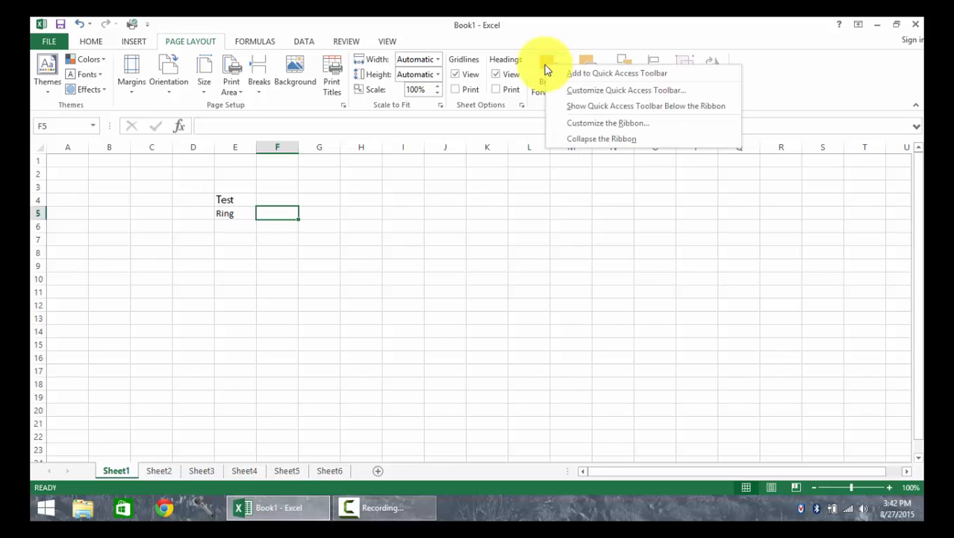
mouse_move(570, 77)
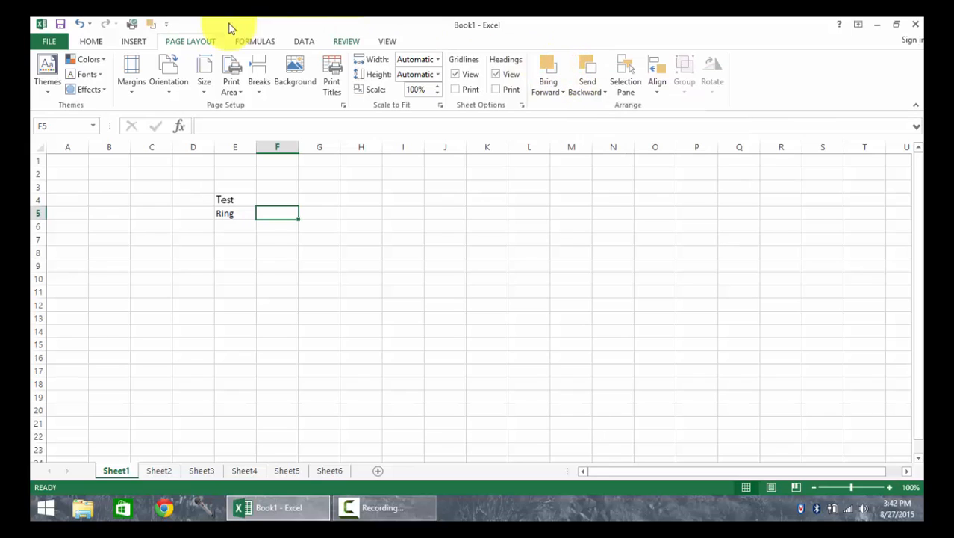
mouse_move(151, 25)
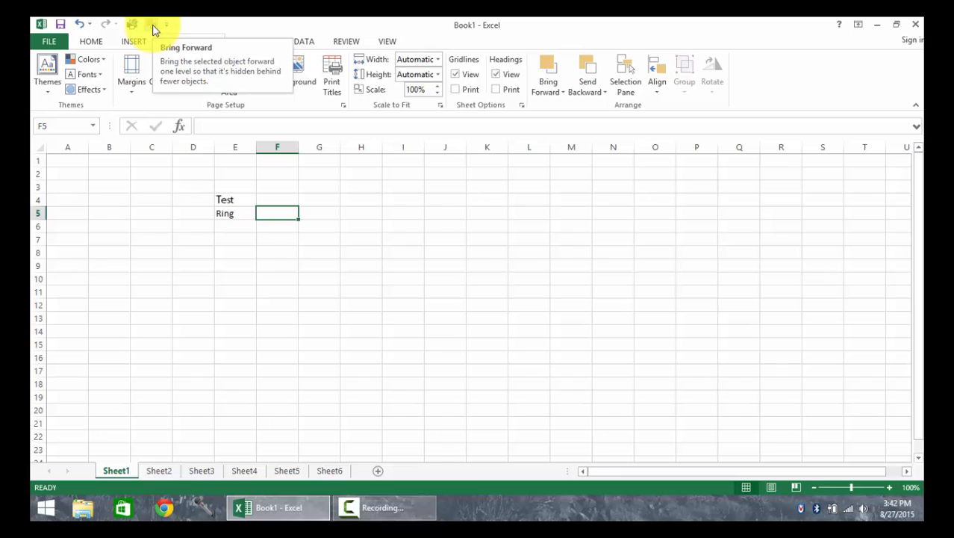
mouse_move(145, 28)
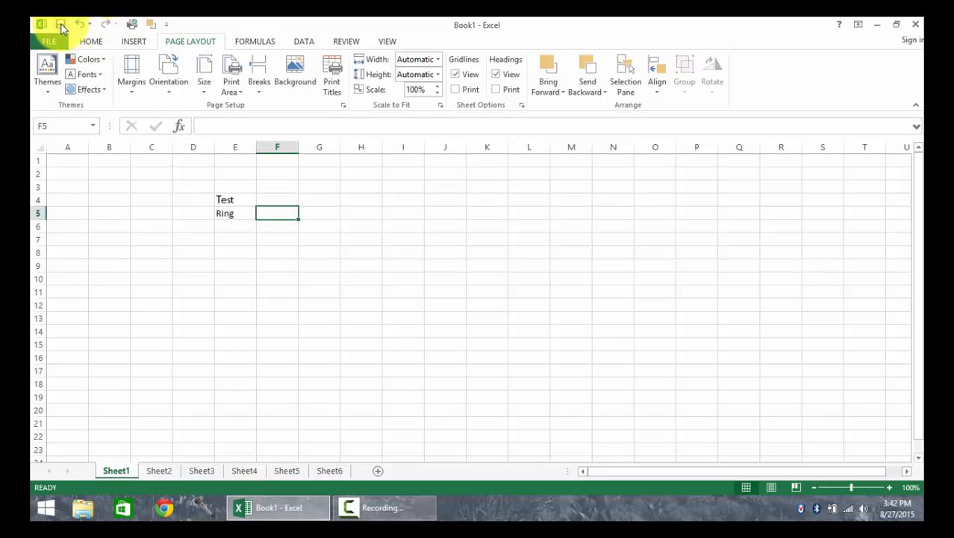
Step: Show the Remove from Quick Access Toolbar option for the Bring Forward toolbar icon
right_click(151, 24)
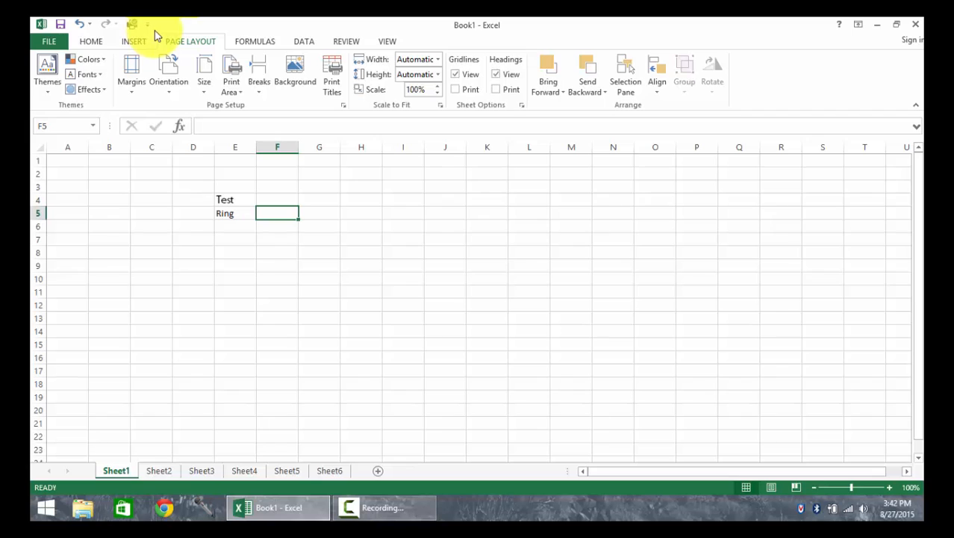
mouse_move(150, 35)
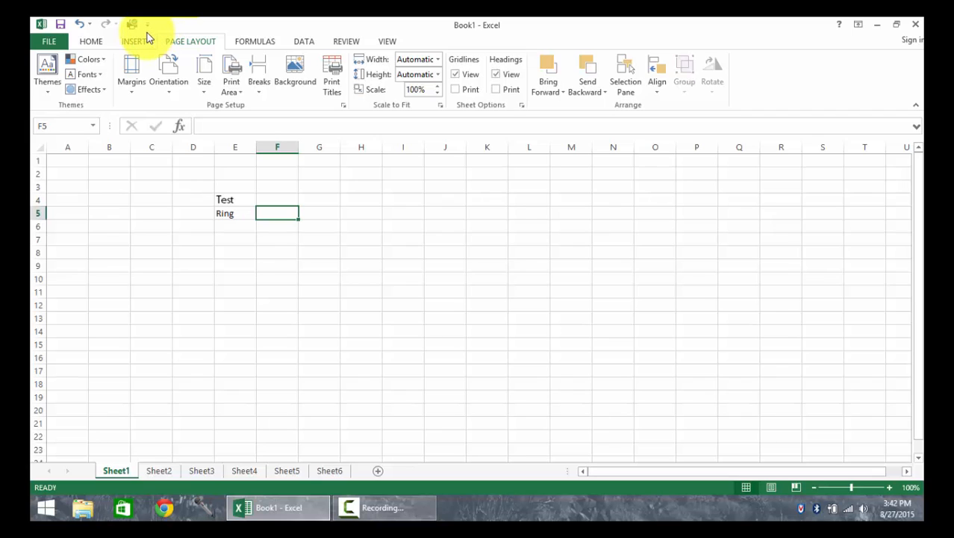
right_click(131, 24)
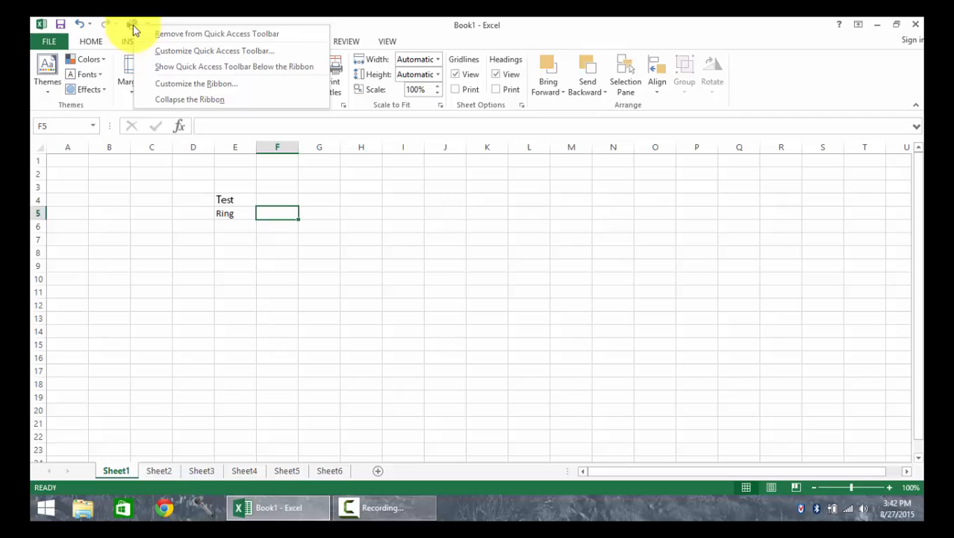